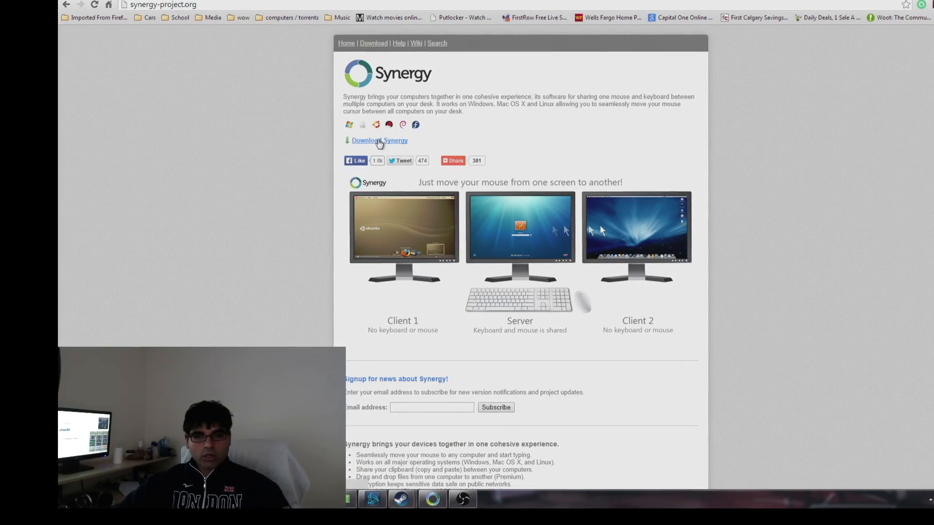
- Open the Synergy download page and scroll to the $4.99 lifetime purchase form
left_click(378, 140)
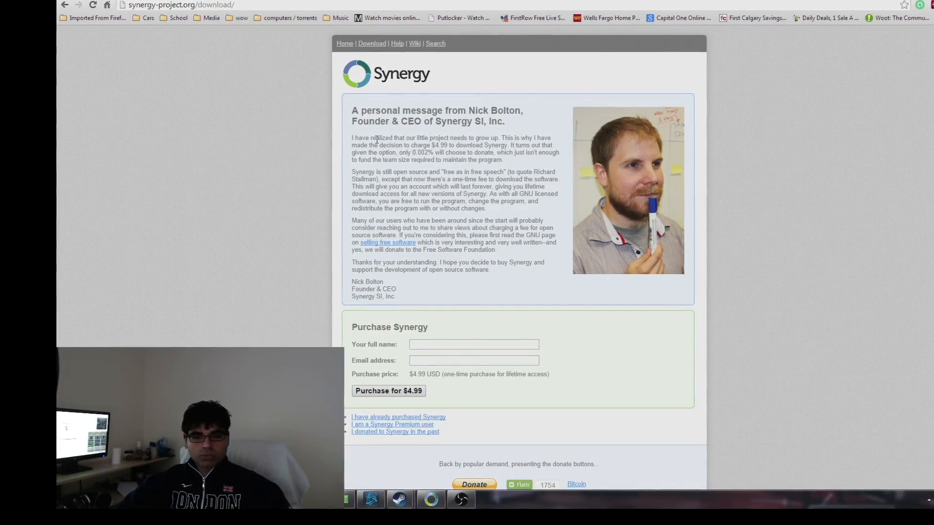
scroll("down", 3)
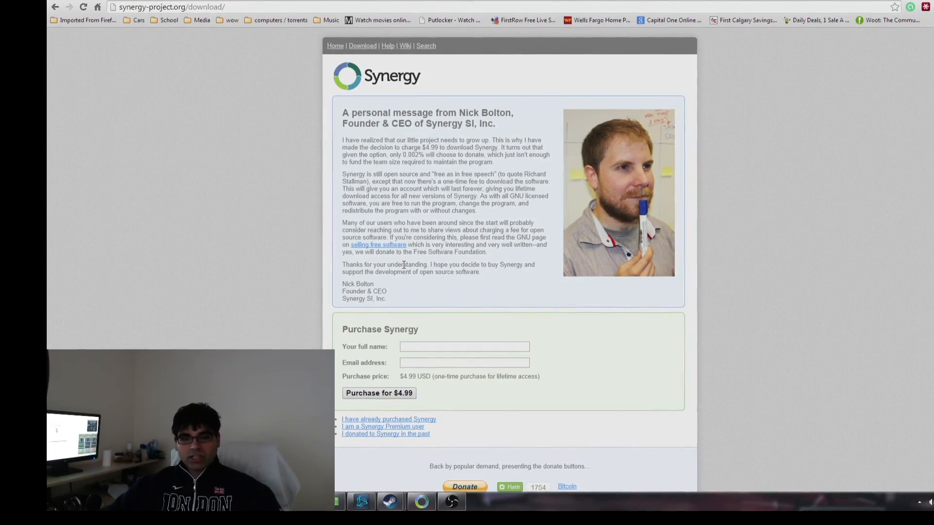
scroll("down", 3)
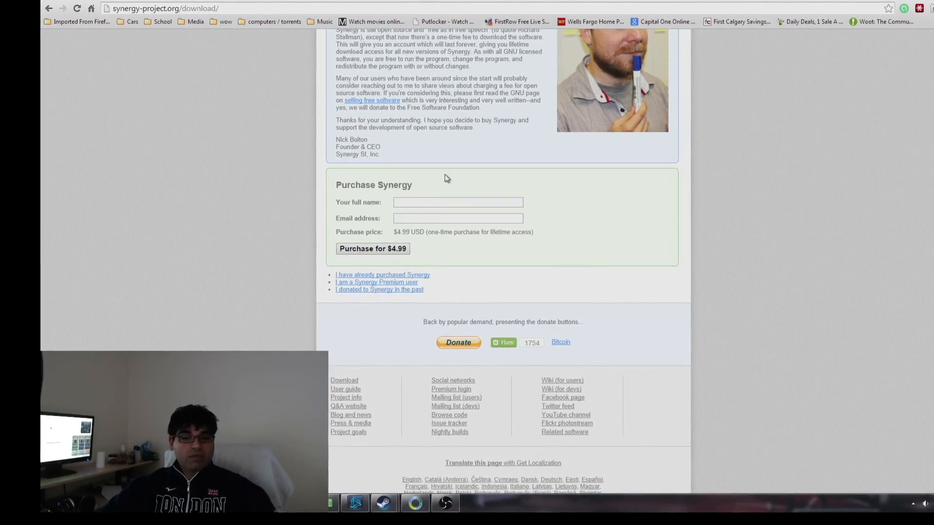
scroll("up", 3)
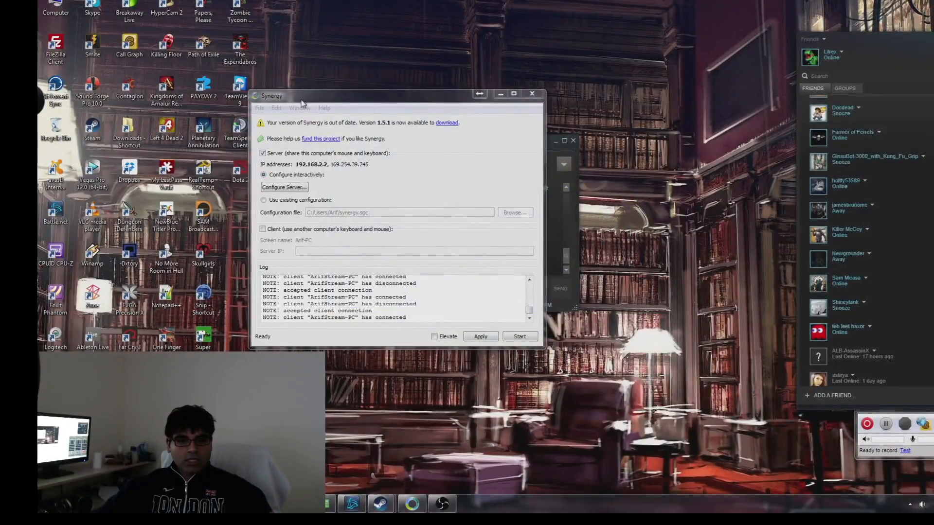
left_click(318, 93)
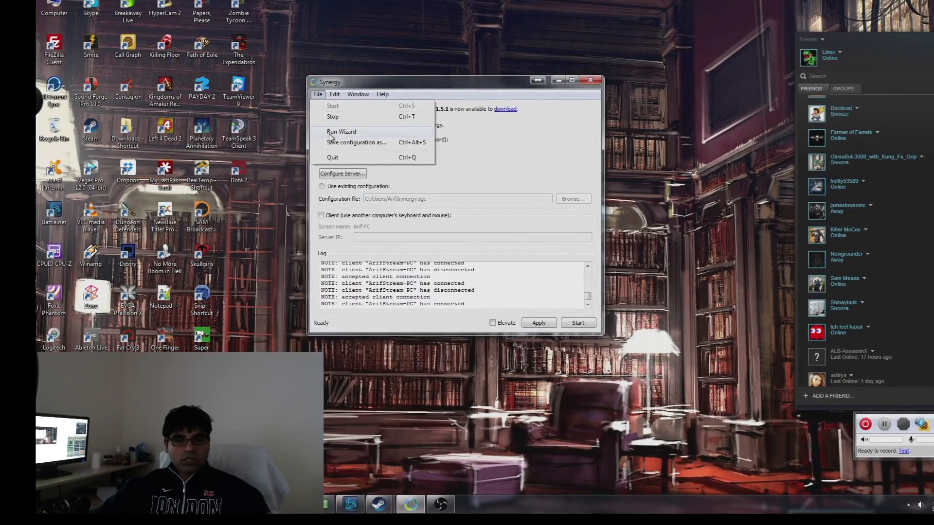
left_click(340, 132)
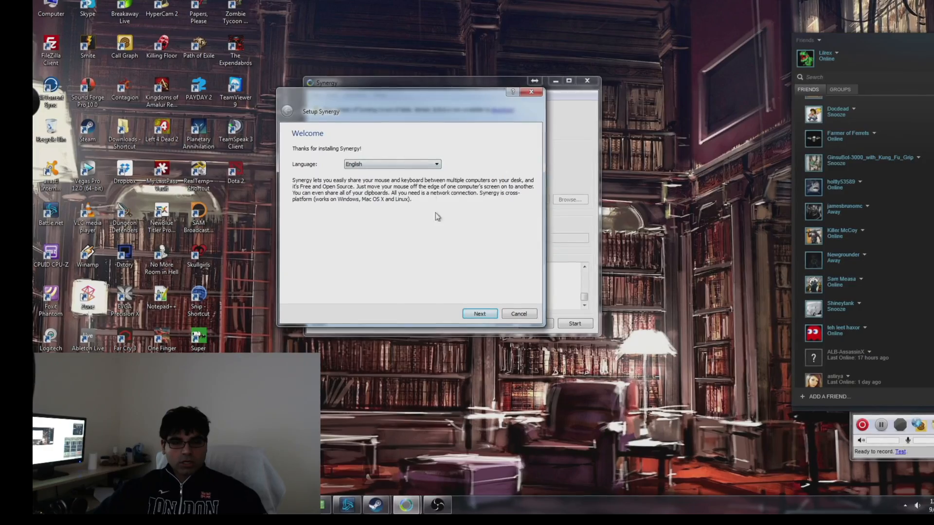
left_click(479, 314)
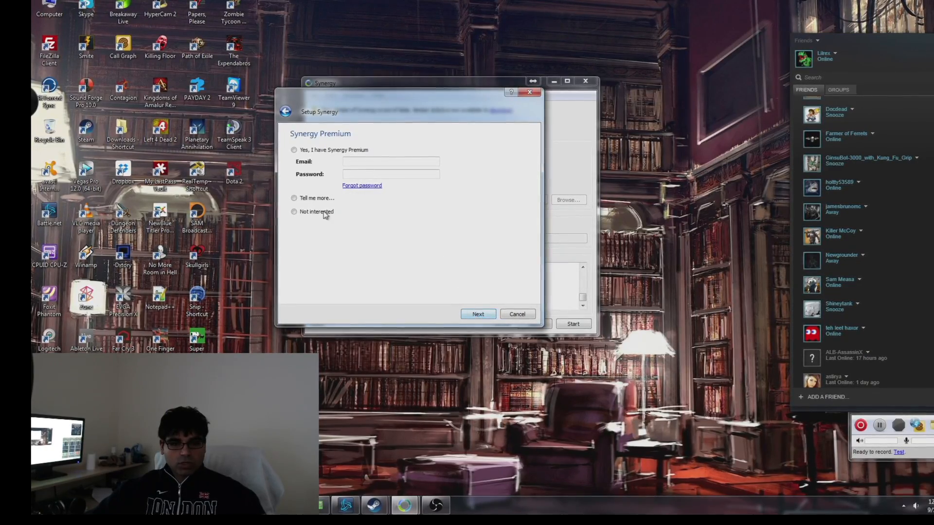
left_click(293, 212)
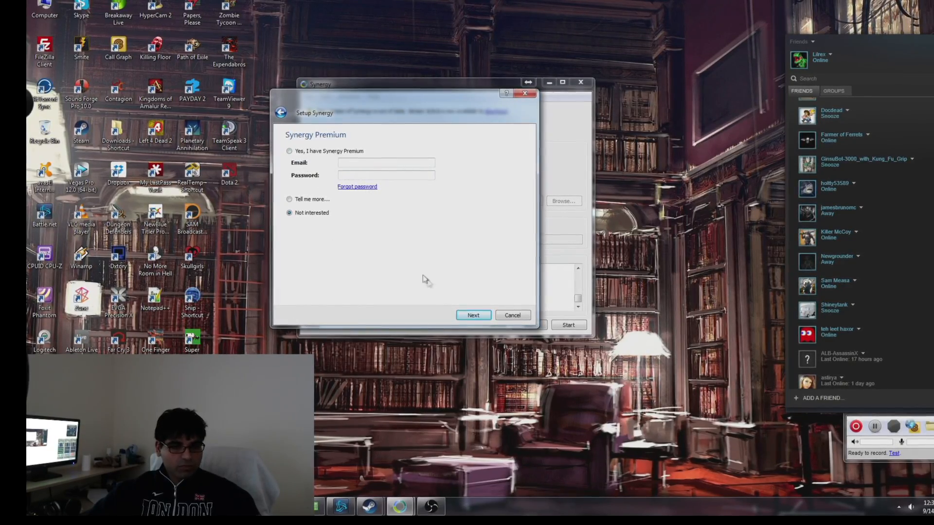
left_click(473, 315)
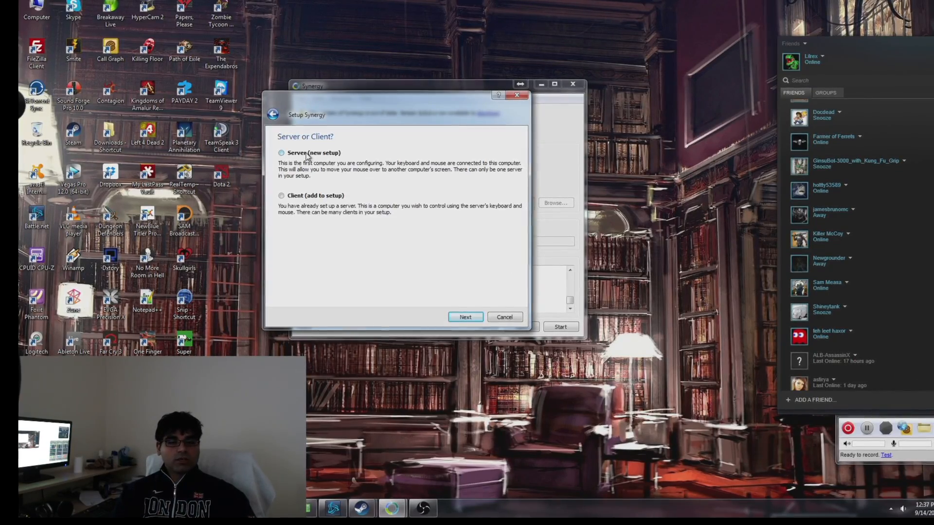
left_click(280, 153)
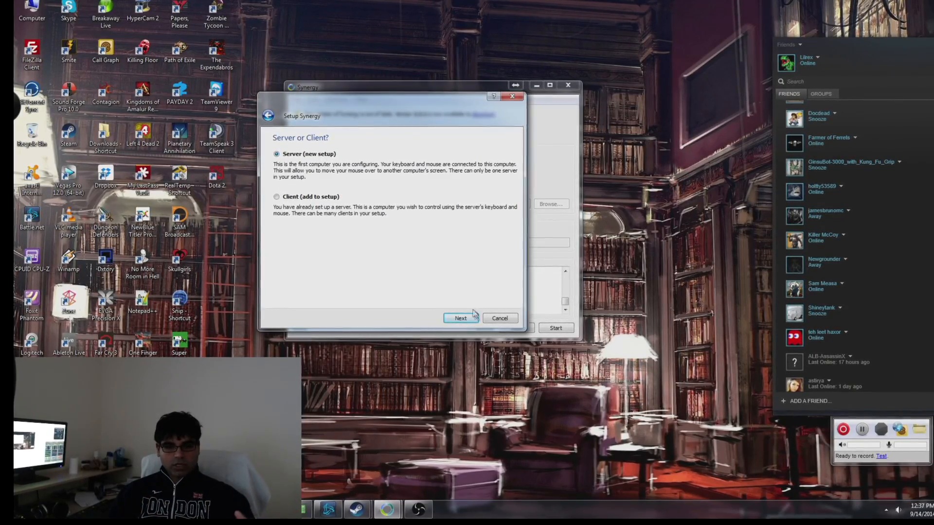
left_click(460, 318)
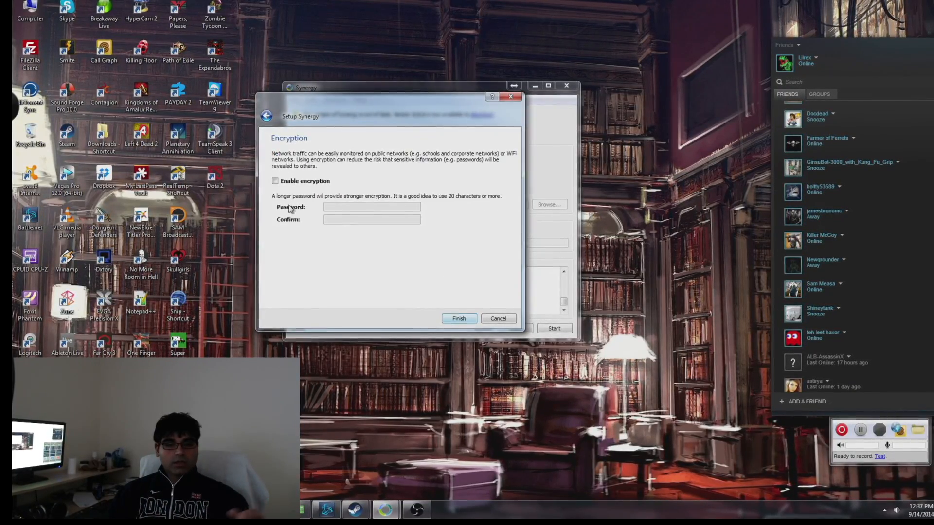
left_click(274, 181)
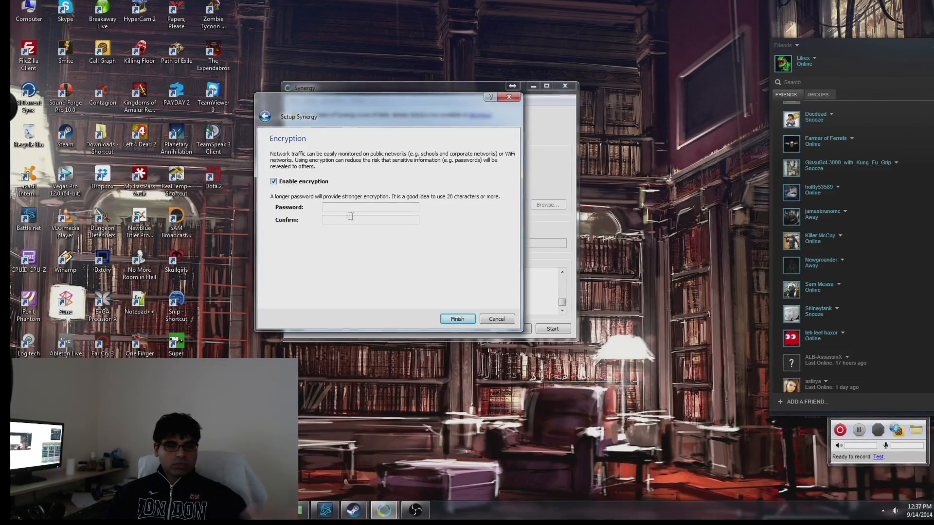
left_click(272, 182)
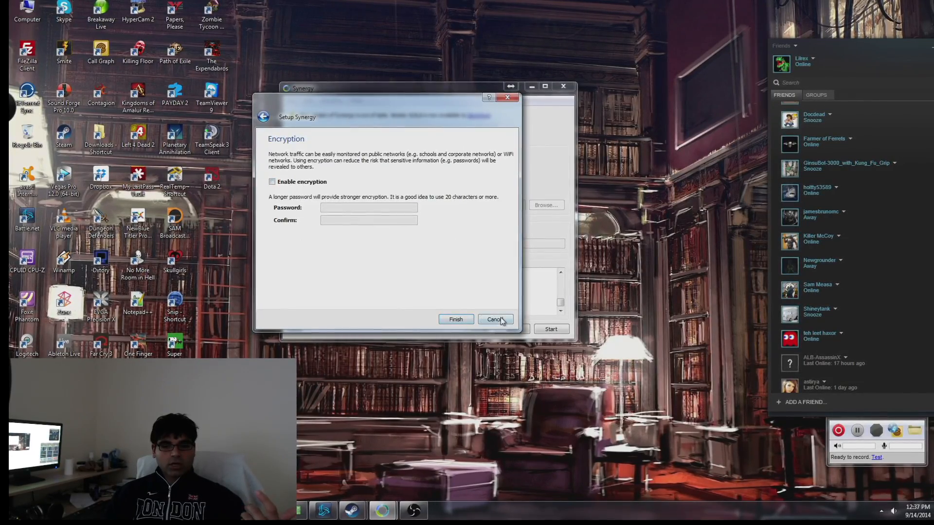
left_click(495, 319)
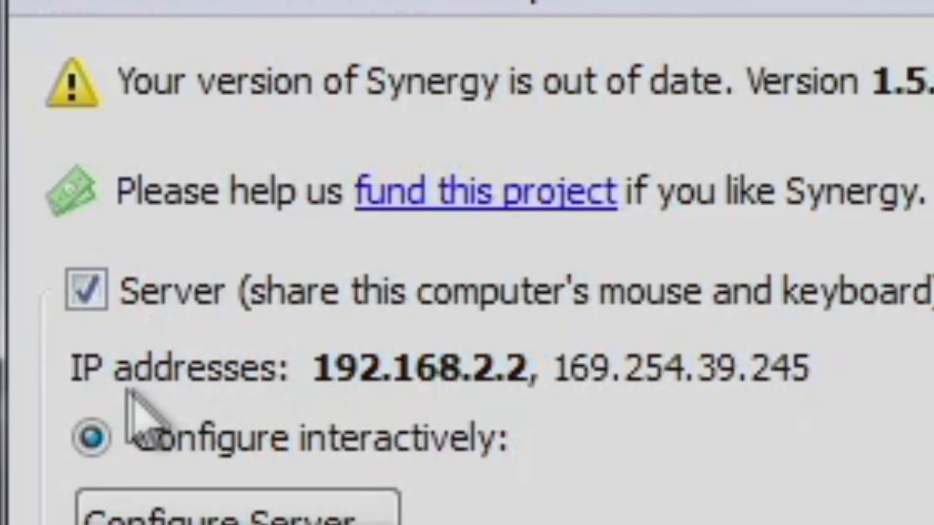
mouse_move(743, 419)
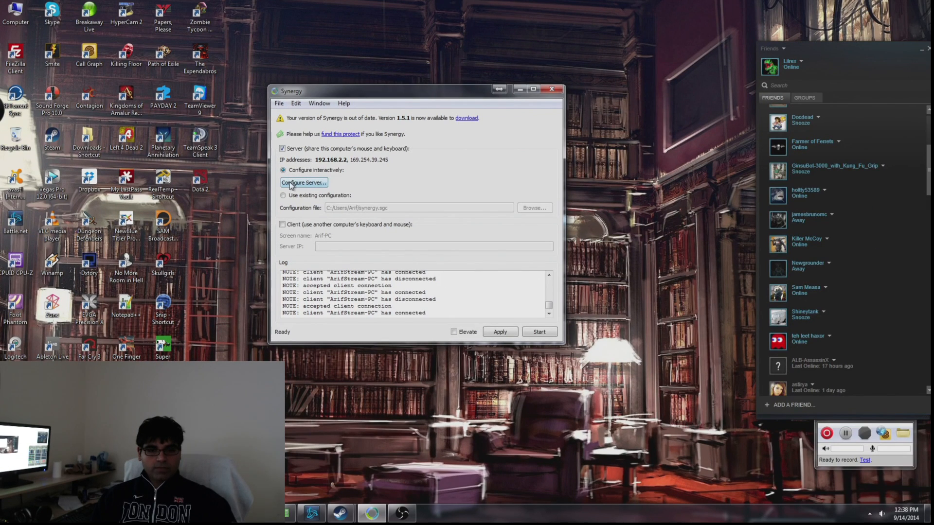
- Add a screen right of Arif-PC, edit it, and confirm the layout with OK
left_click(302, 182)
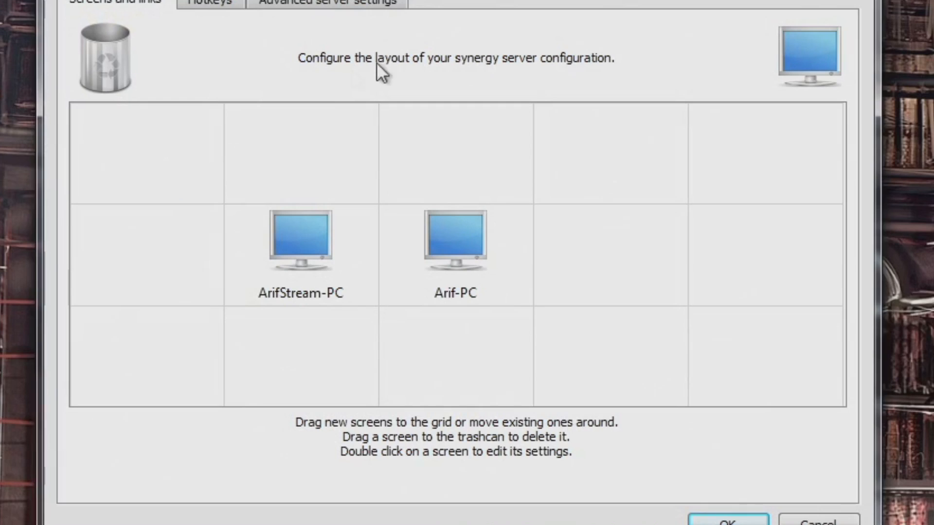
mouse_move(554, 320)
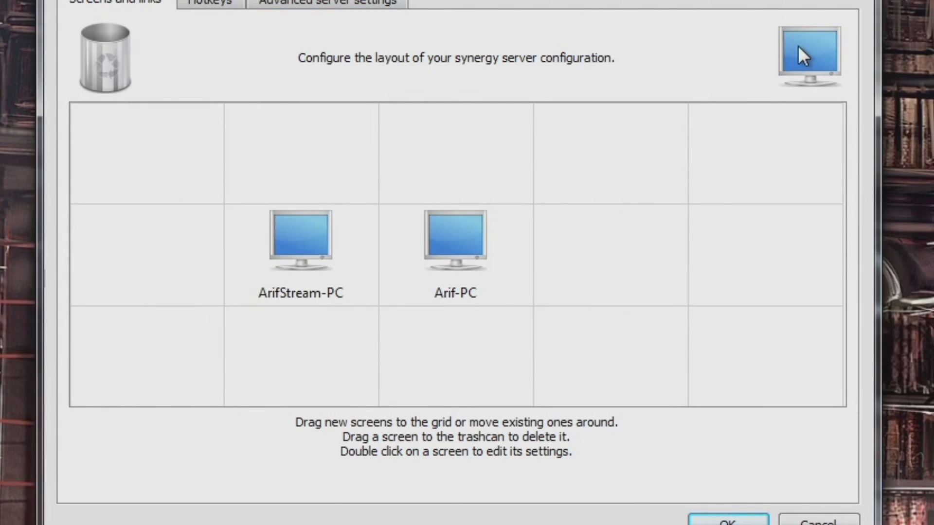
mouse_move(800, 54)
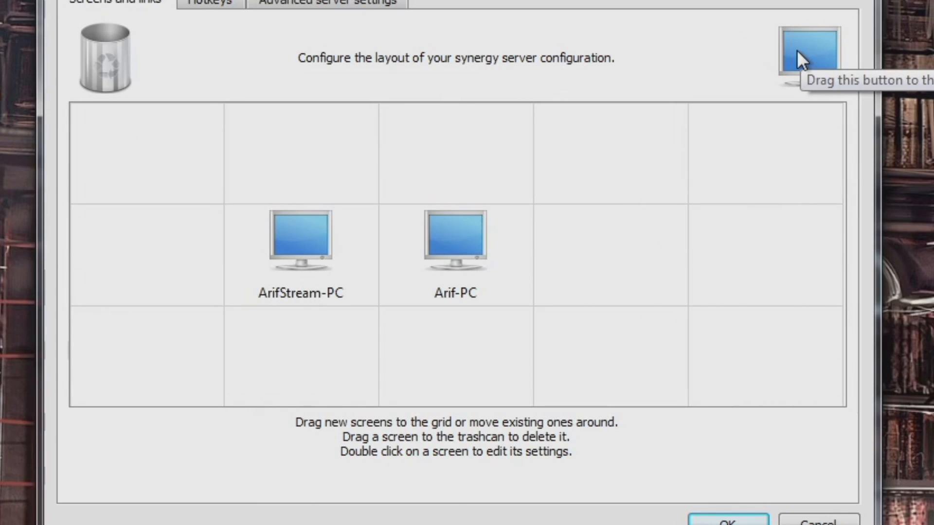
left_click_drag(810, 55, 628, 249)
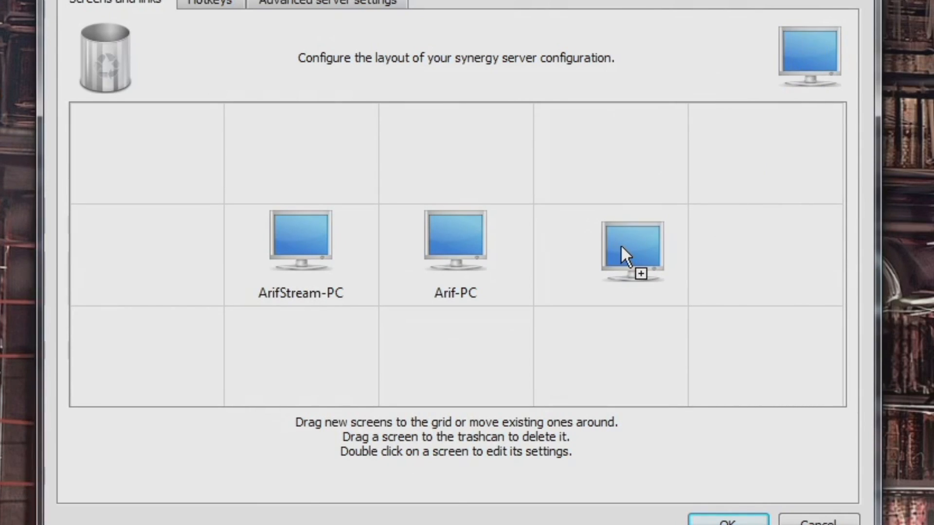
double_click(628, 249)
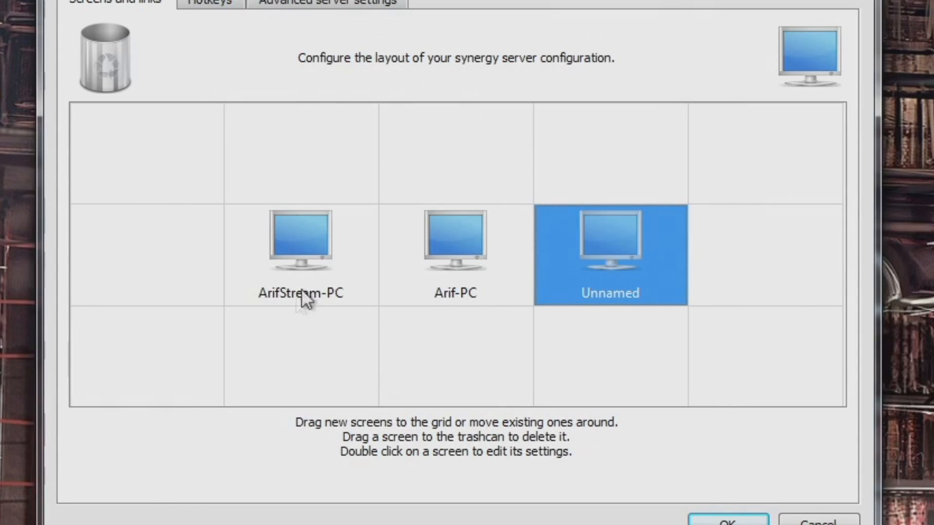
mouse_move(328, 282)
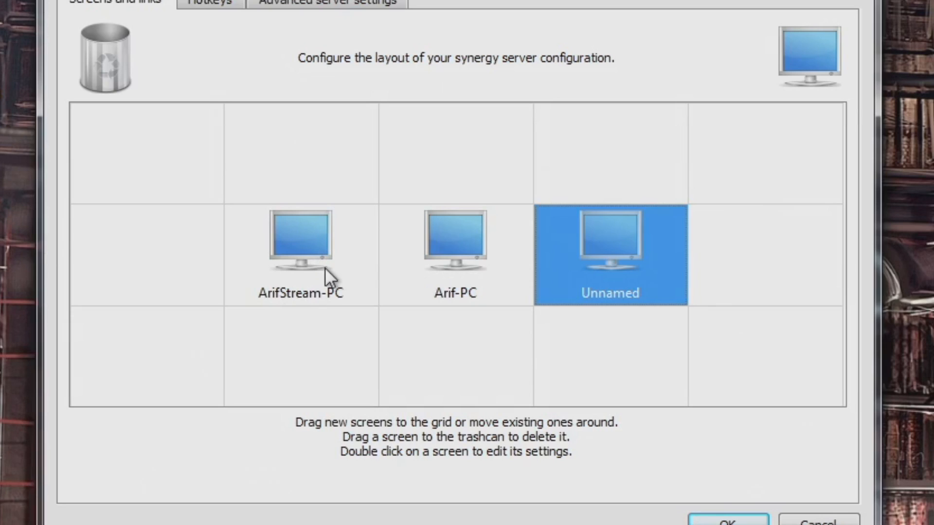
mouse_move(415, 257)
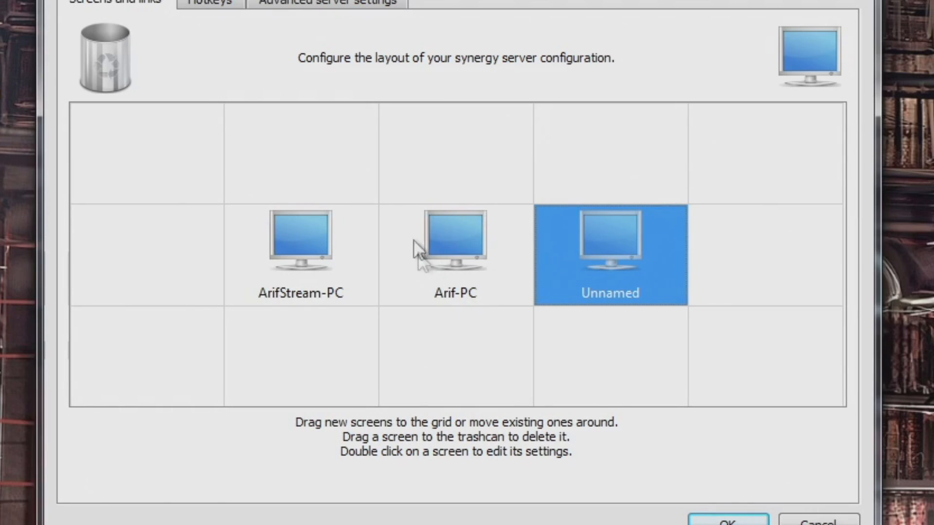
mouse_move(251, 240)
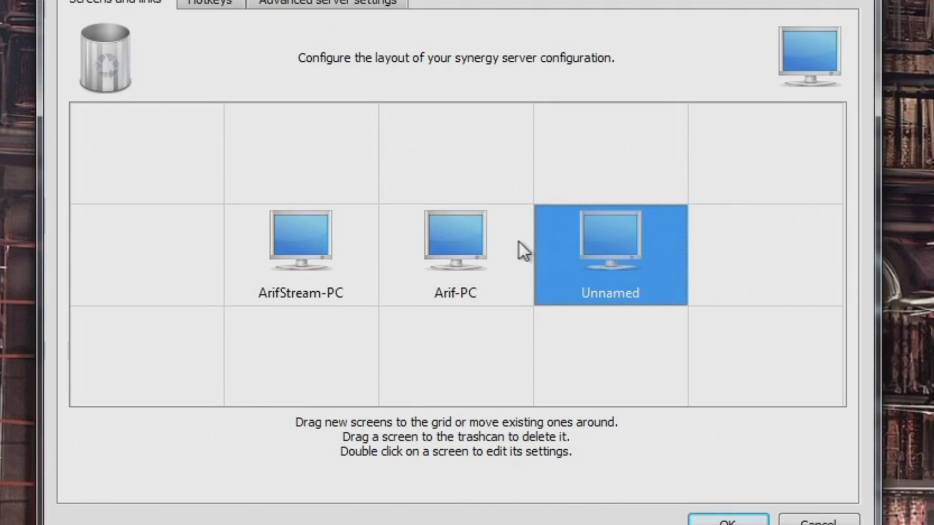
mouse_move(611, 279)
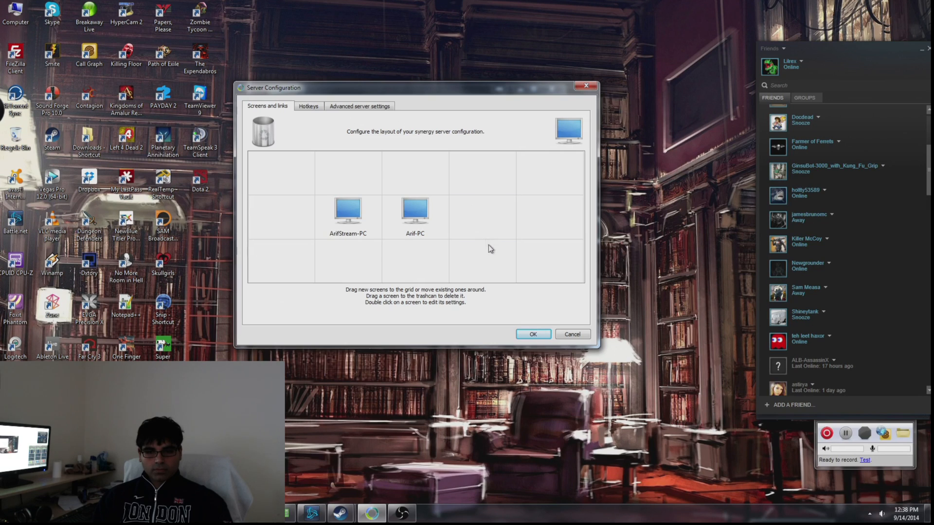
left_click(532, 334)
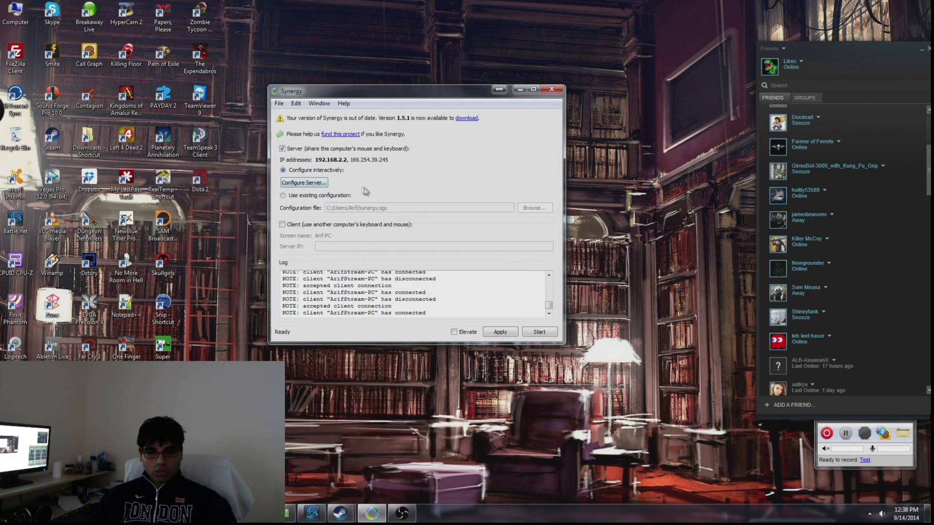
mouse_move(364, 309)
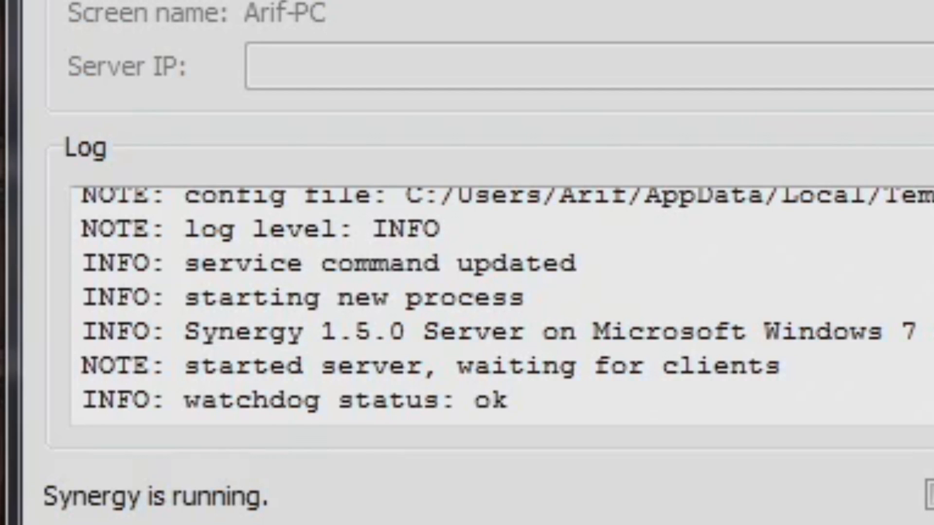
mouse_move(193, 516)
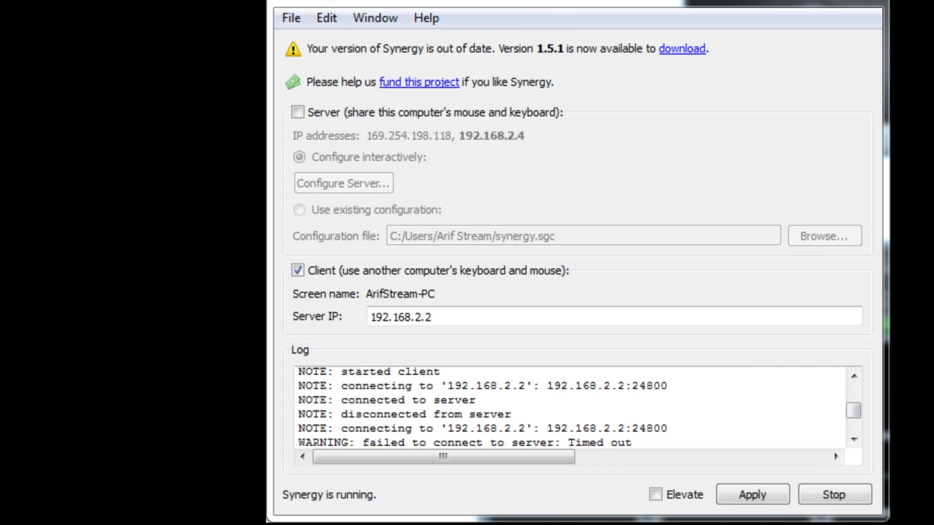
mouse_move(546, 21)
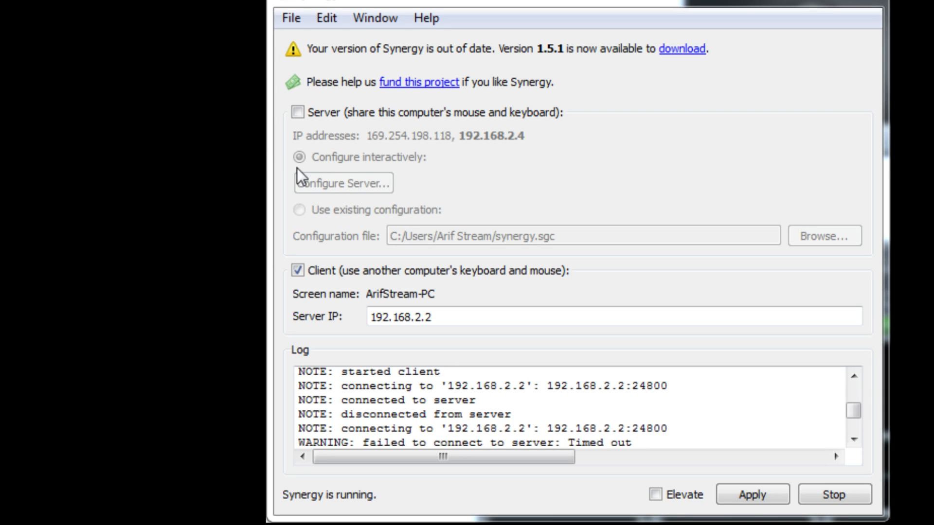
mouse_move(329, 130)
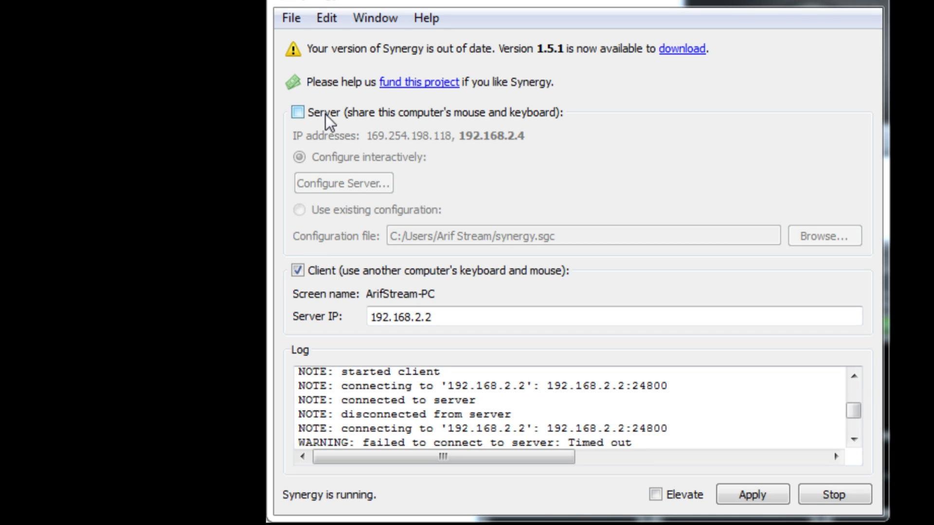
mouse_move(395, 281)
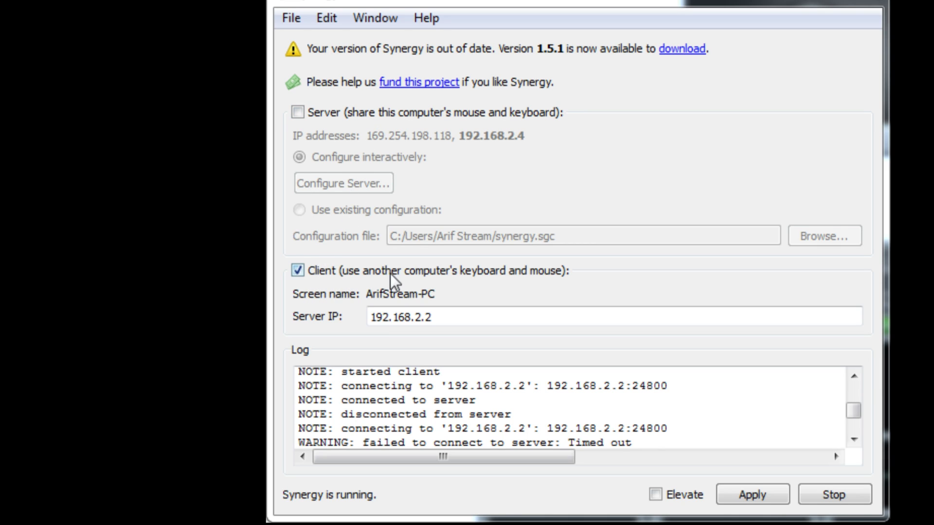
left_click(448, 318)
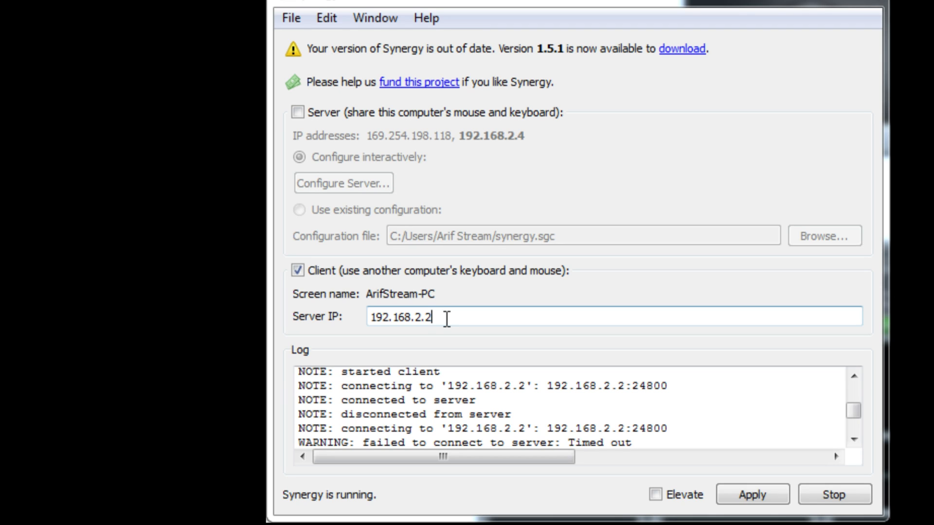
mouse_move(435, 373)
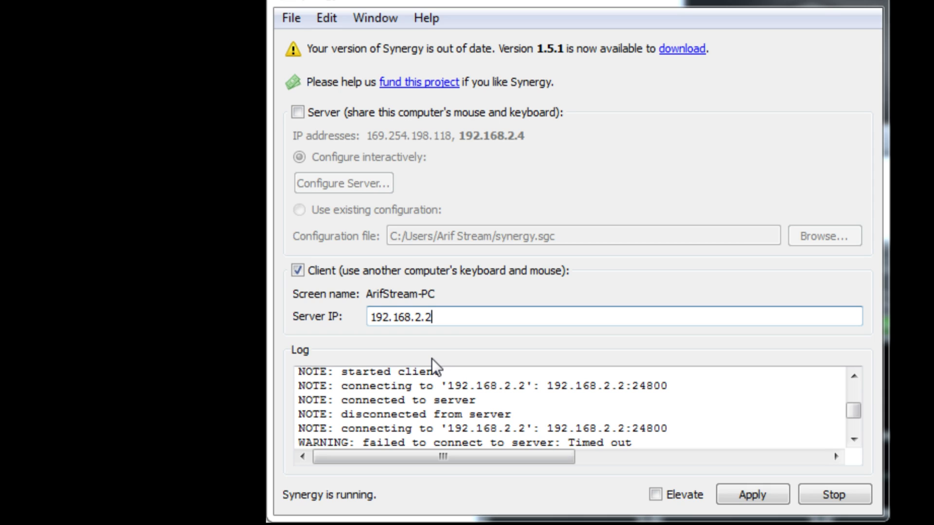
triple_click(394, 317)
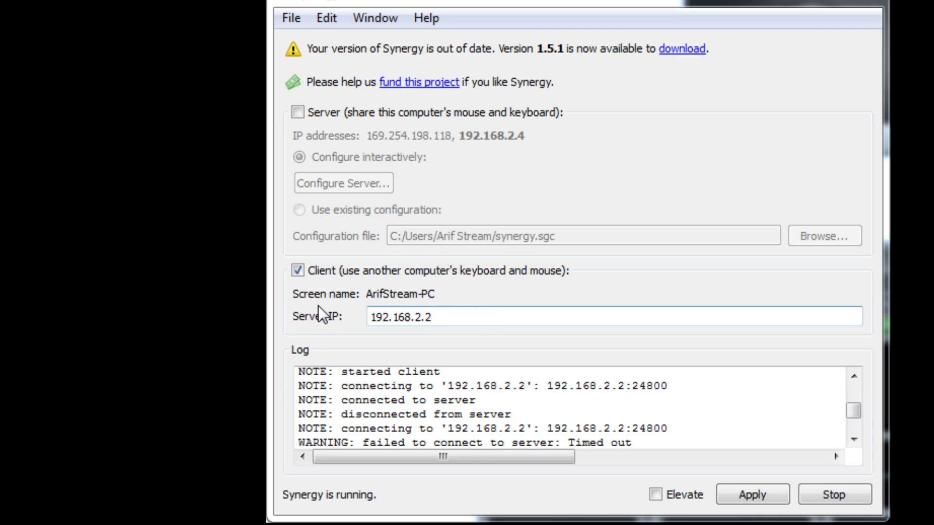
mouse_move(323, 317)
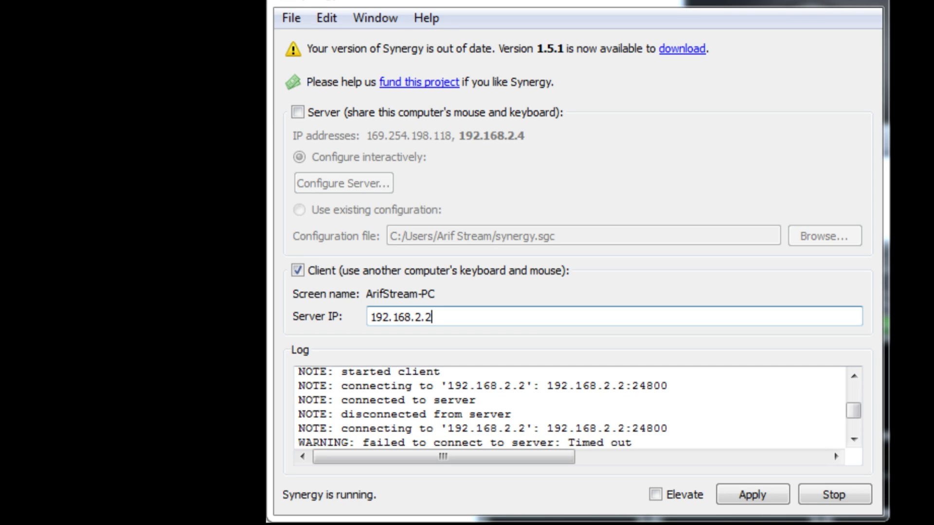
mouse_move(372, 301)
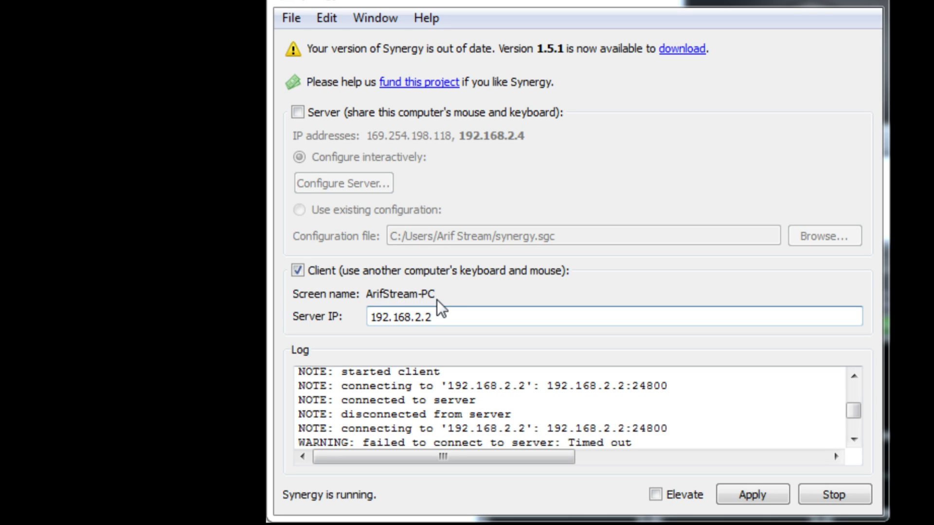
mouse_move(450, 315)
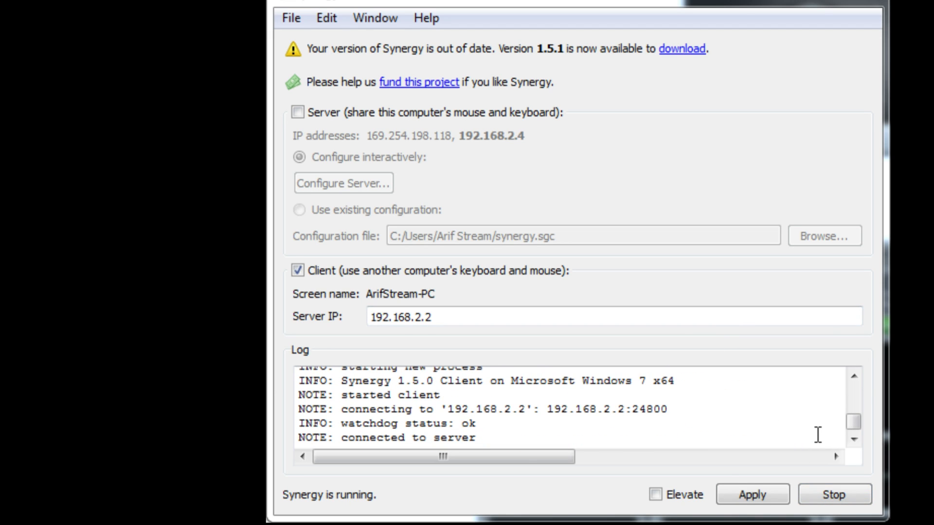
- Highlight the 'connected to server' log line for 192.168.2.2
left_click_drag(363, 438, 439, 438)
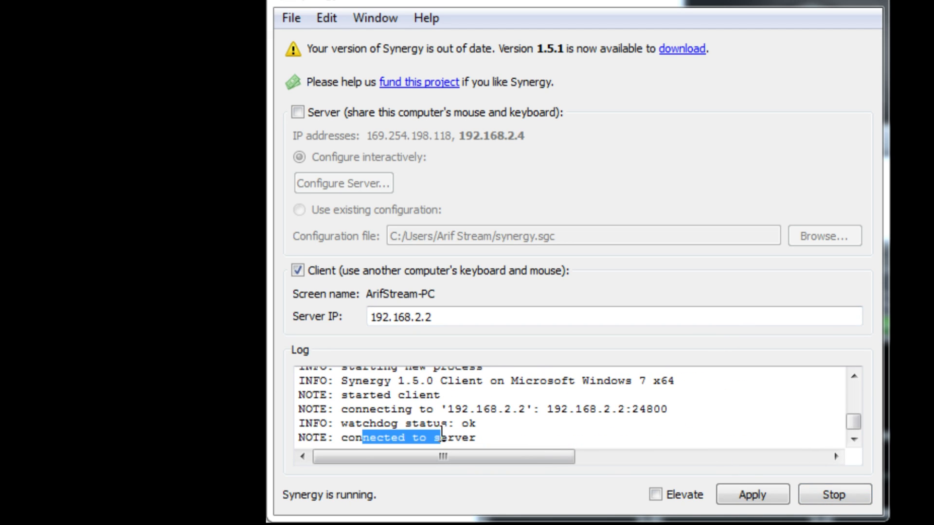
left_click(510, 451)
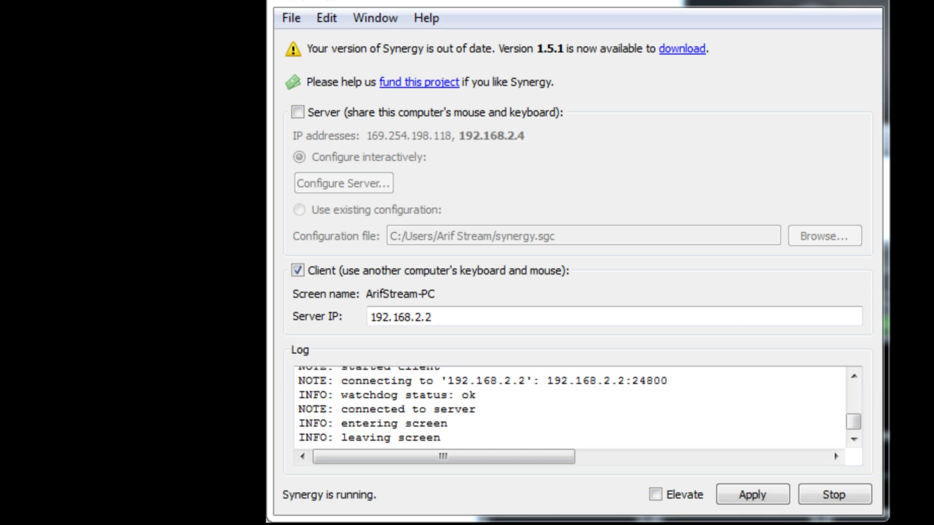
mouse_move(734, 362)
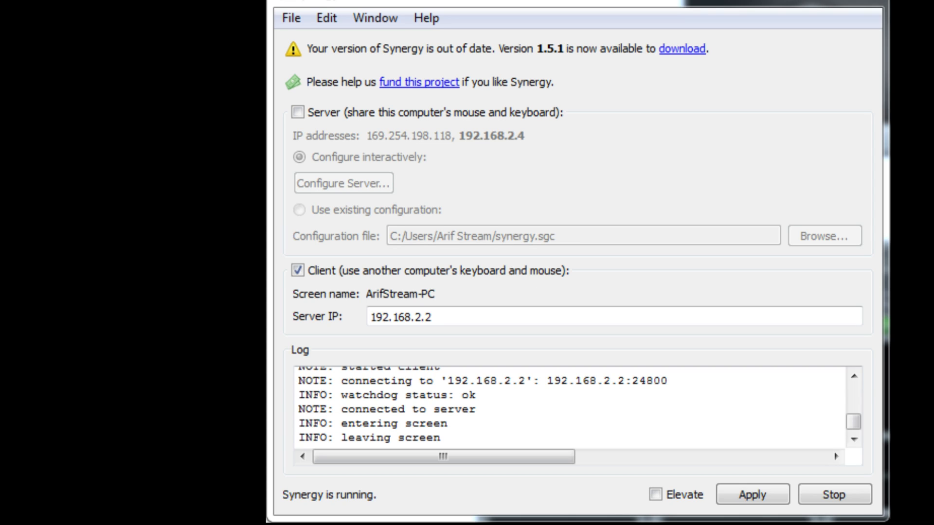
mouse_move(341, 162)
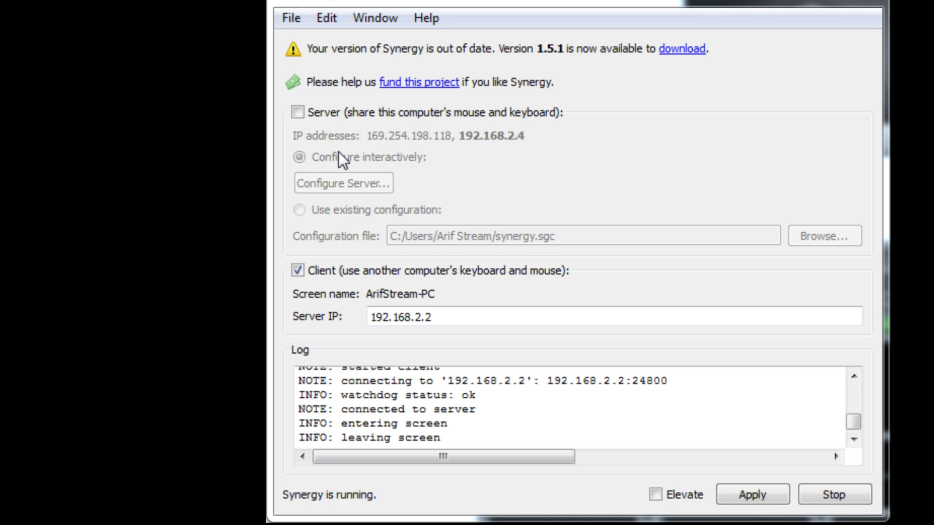